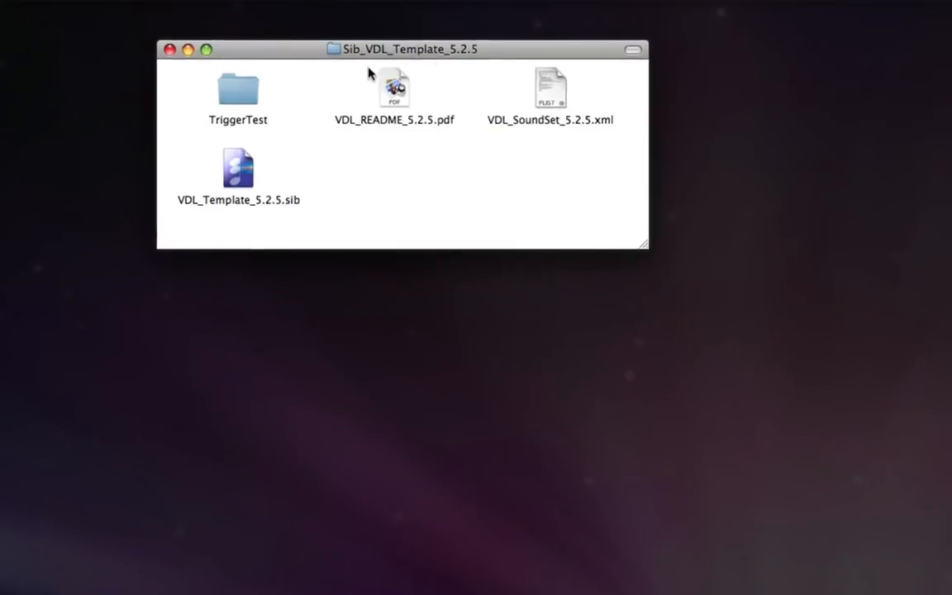
- Locate VDL_SoundSet_5.2.5.xml in the template folder next to the TriggerTest folder and README PDF
click(238, 89)
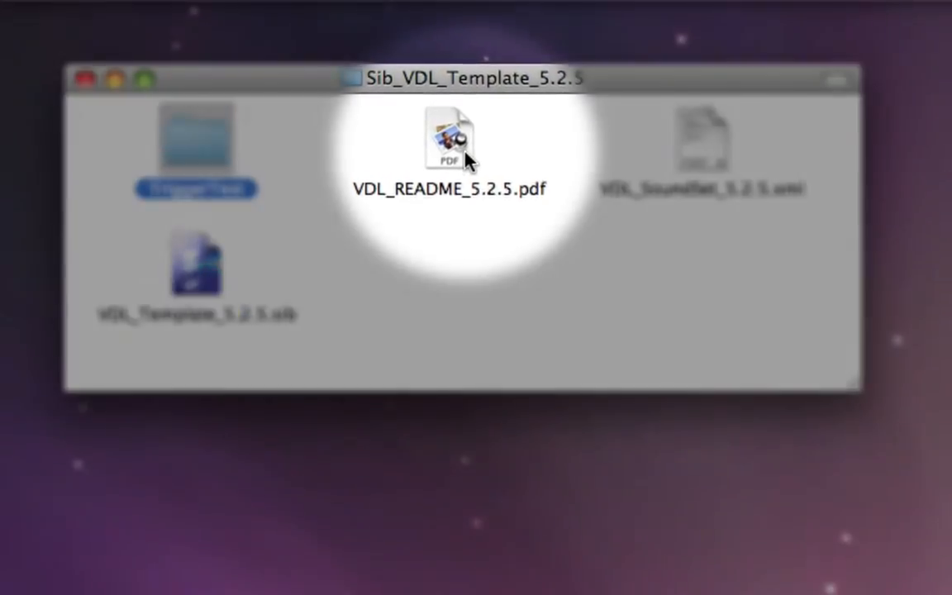
click(451, 140)
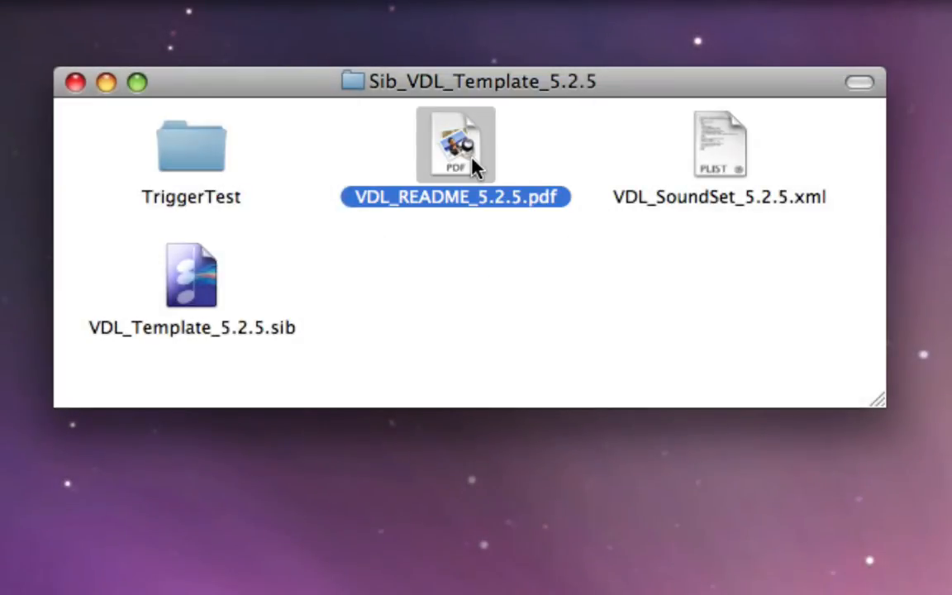
mouse_move(720, 149)
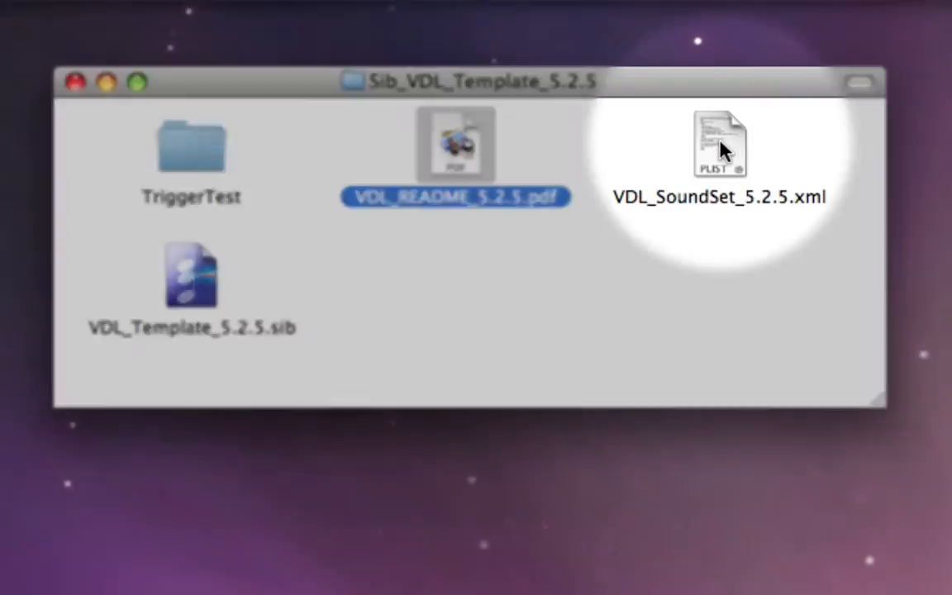
click(719, 145)
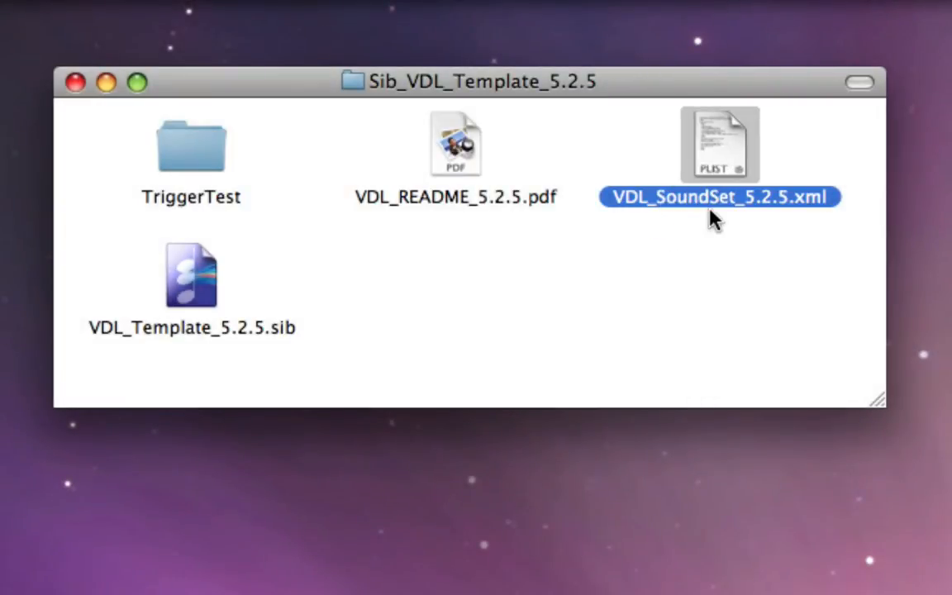
mouse_move(784, 218)
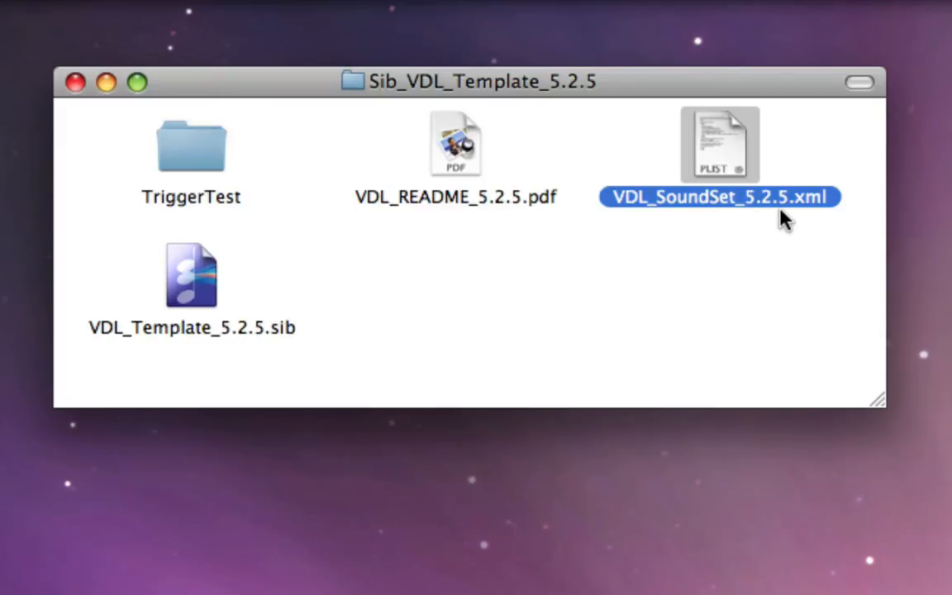
mouse_move(802, 218)
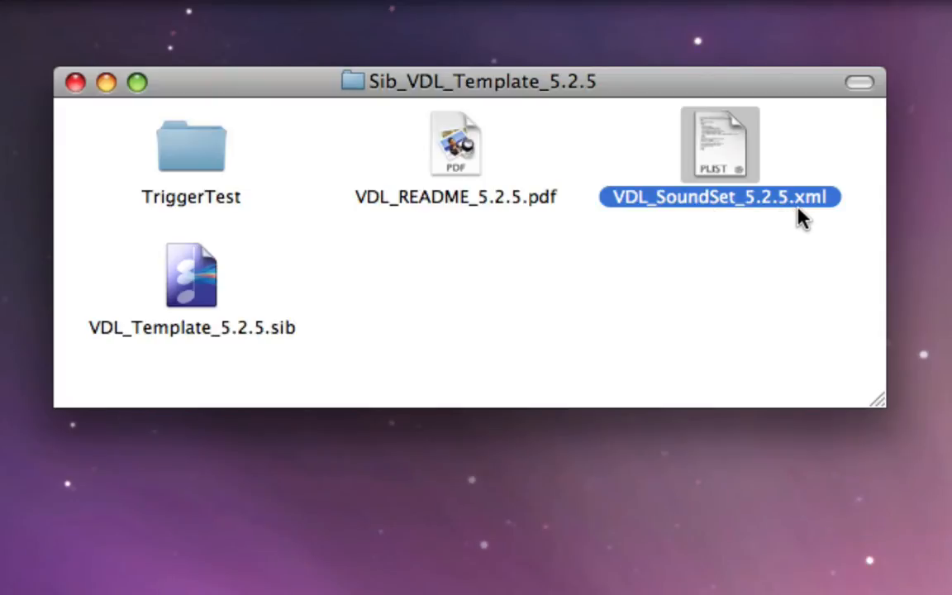
mouse_move(752, 179)
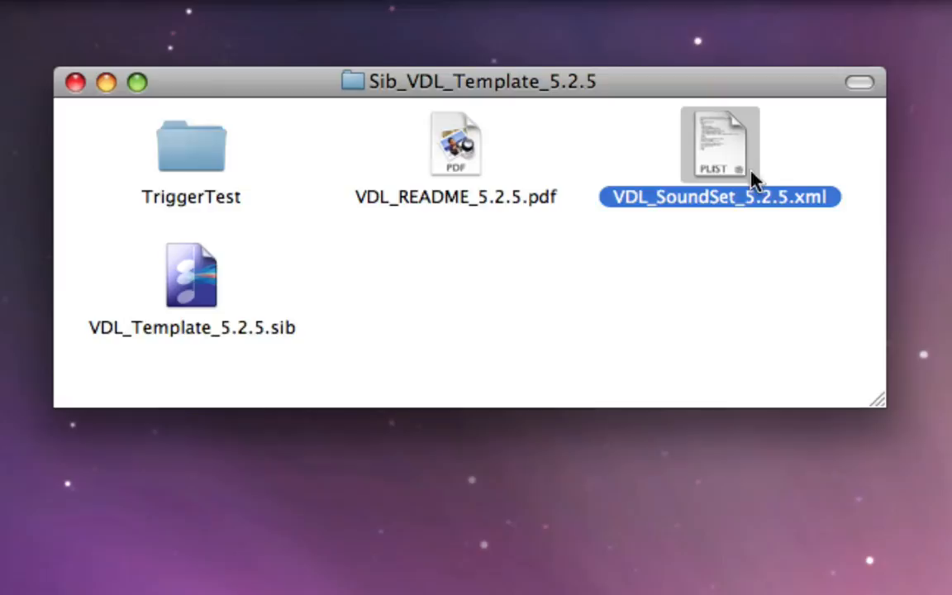
mouse_move(777, 164)
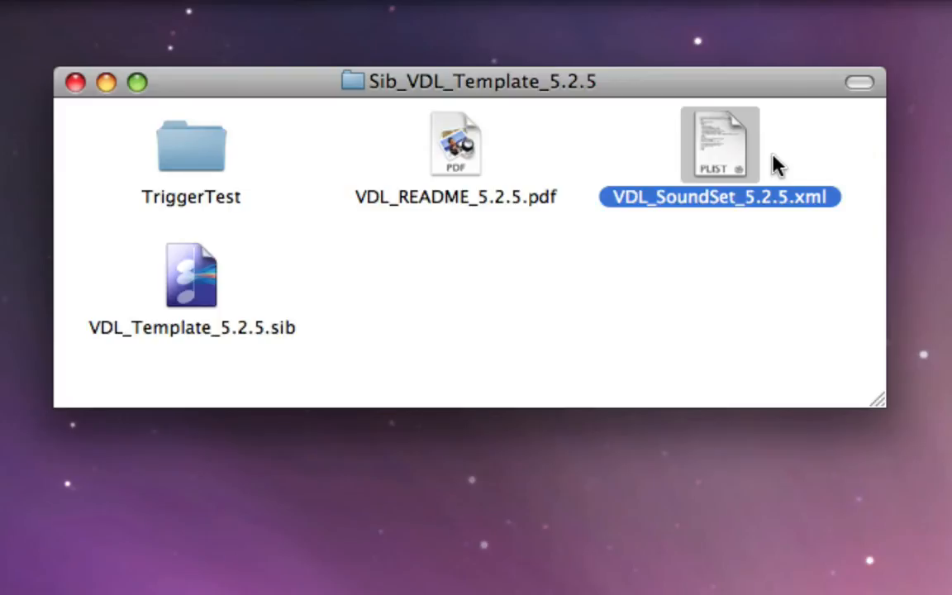
click(192, 274)
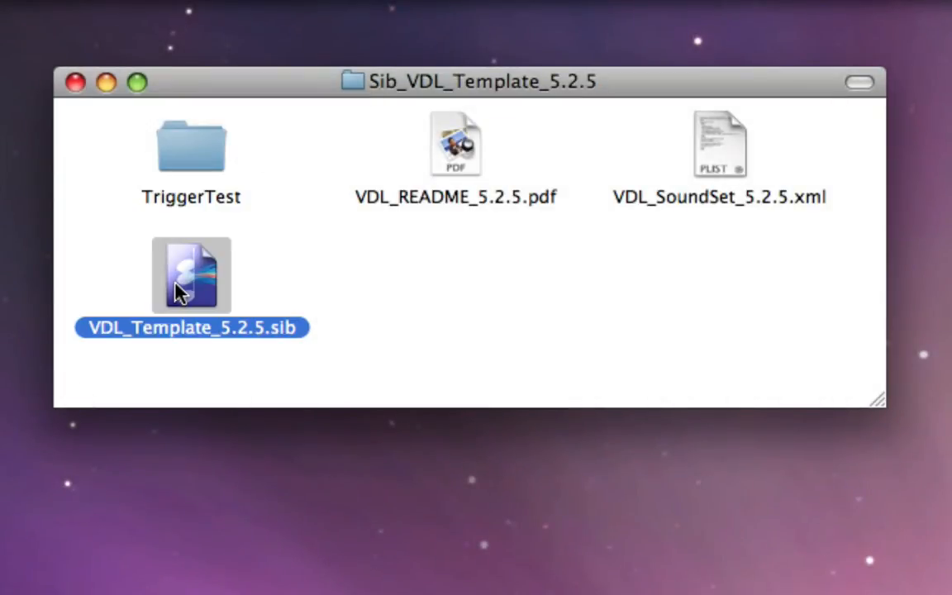
mouse_move(209, 284)
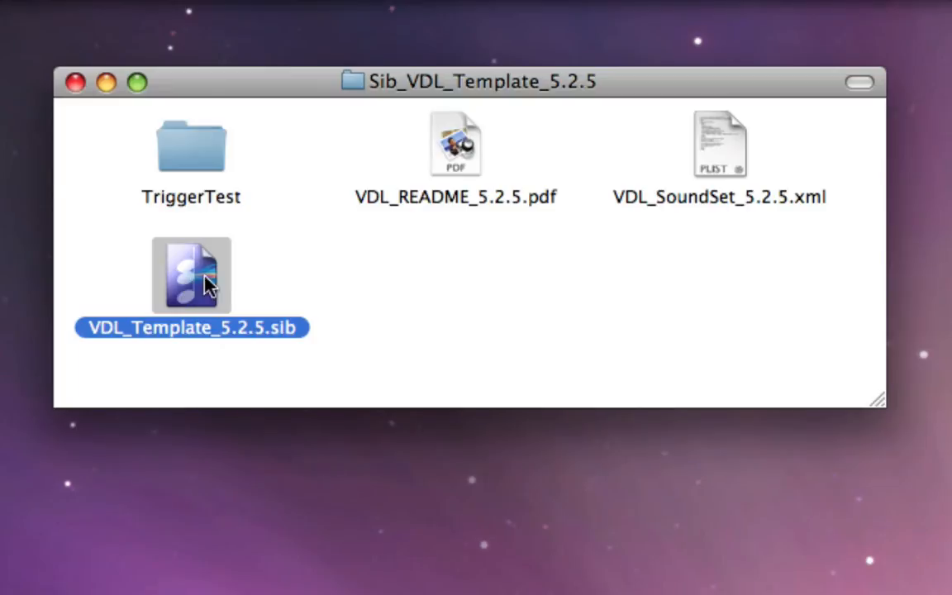
mouse_move(251, 280)
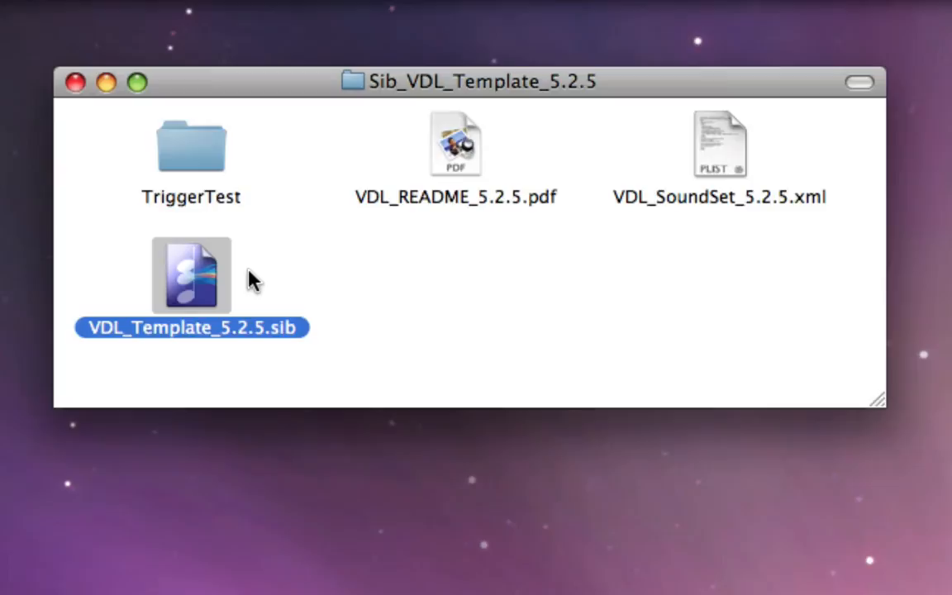
mouse_move(263, 281)
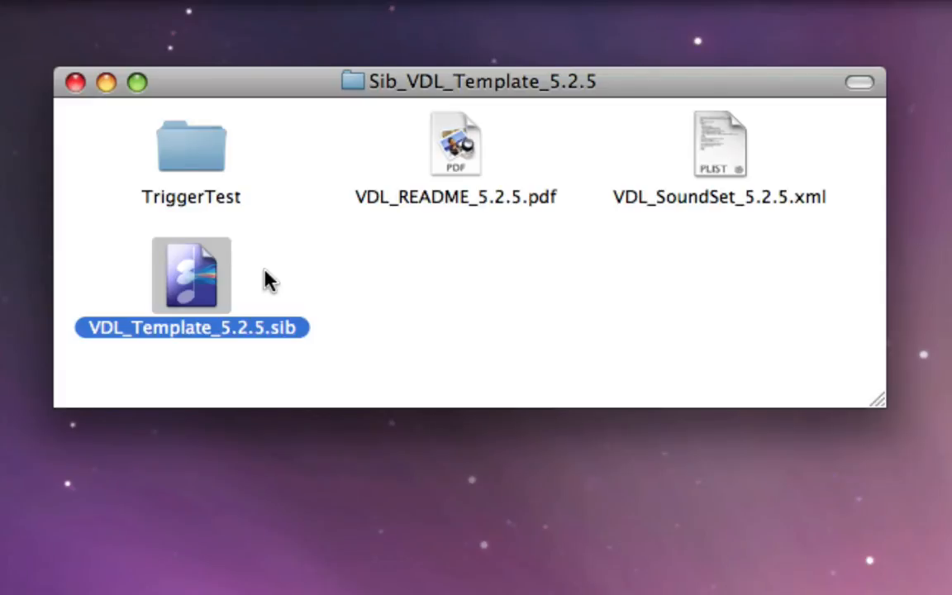
mouse_move(720, 157)
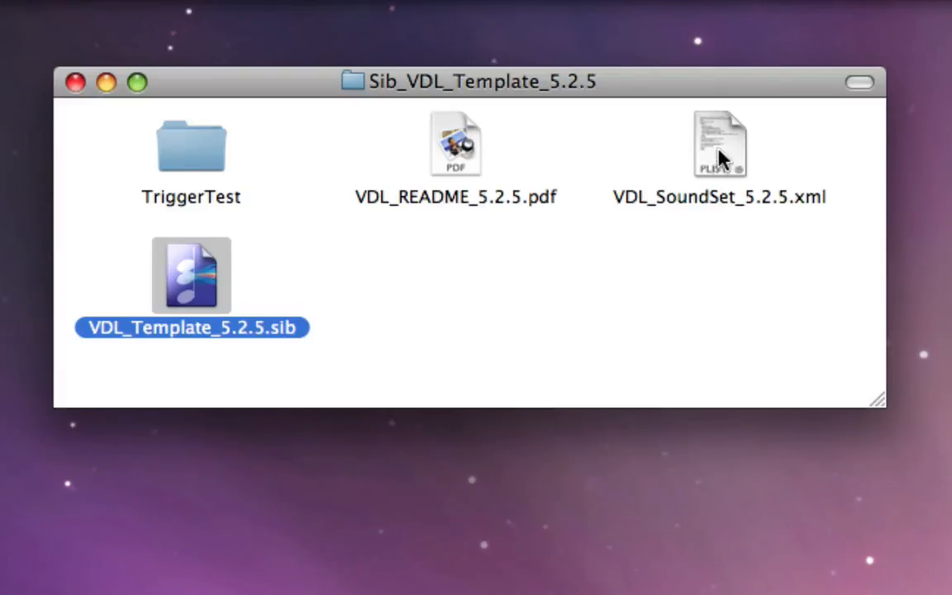
click(719, 146)
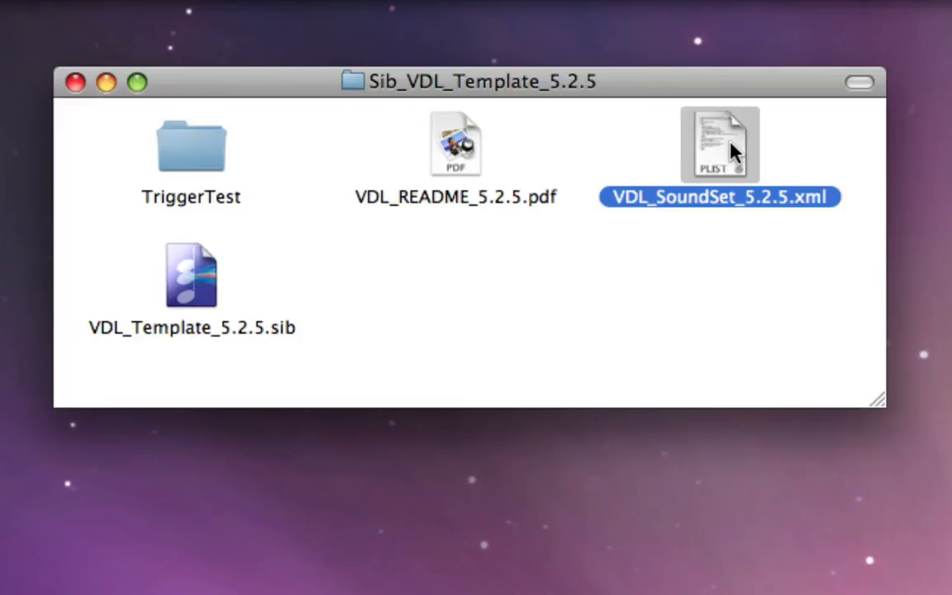
mouse_move(645, 223)
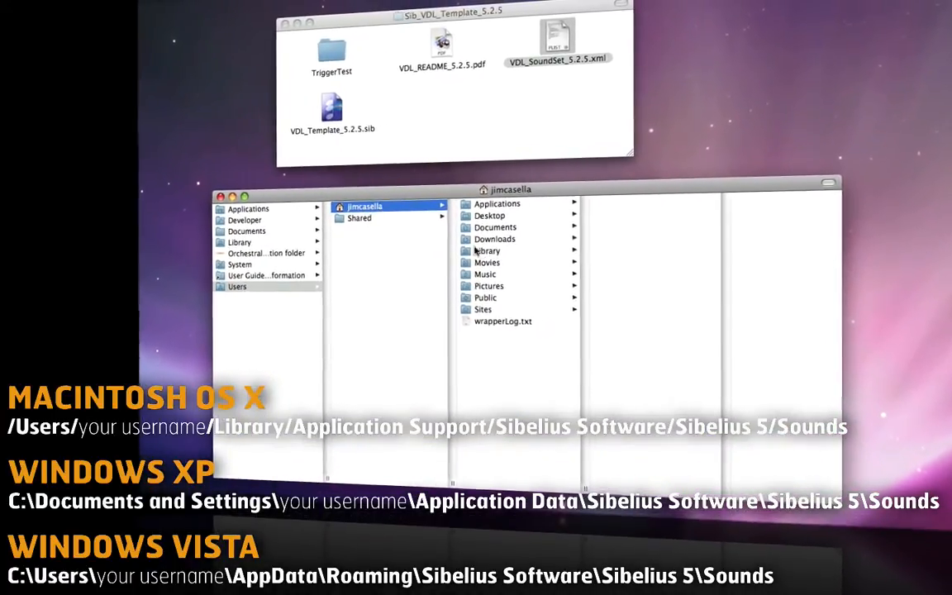
- Navigate Library > Application Support > Sibelius Software > Sibelius 5 > Sounds in a second window
click(486, 251)
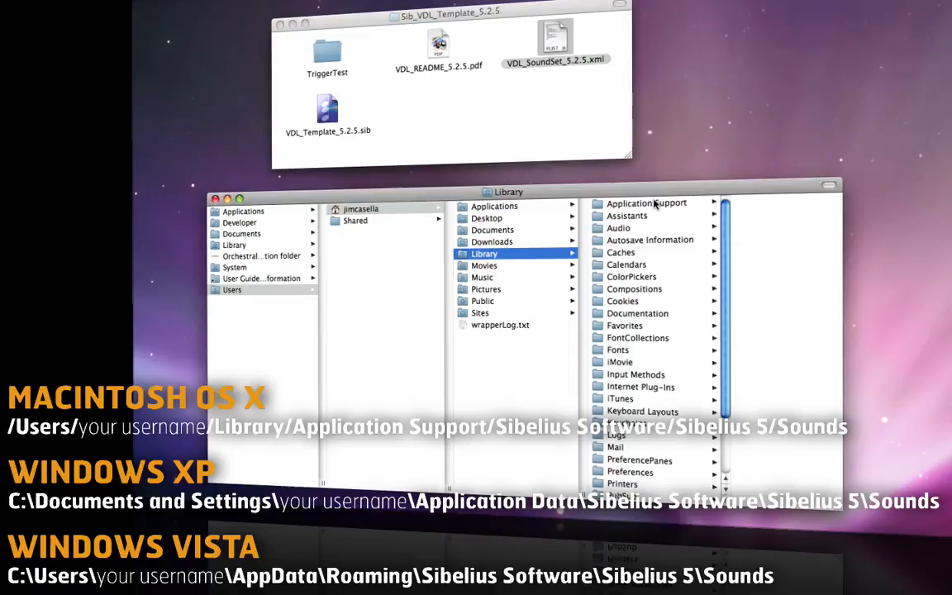
click(647, 202)
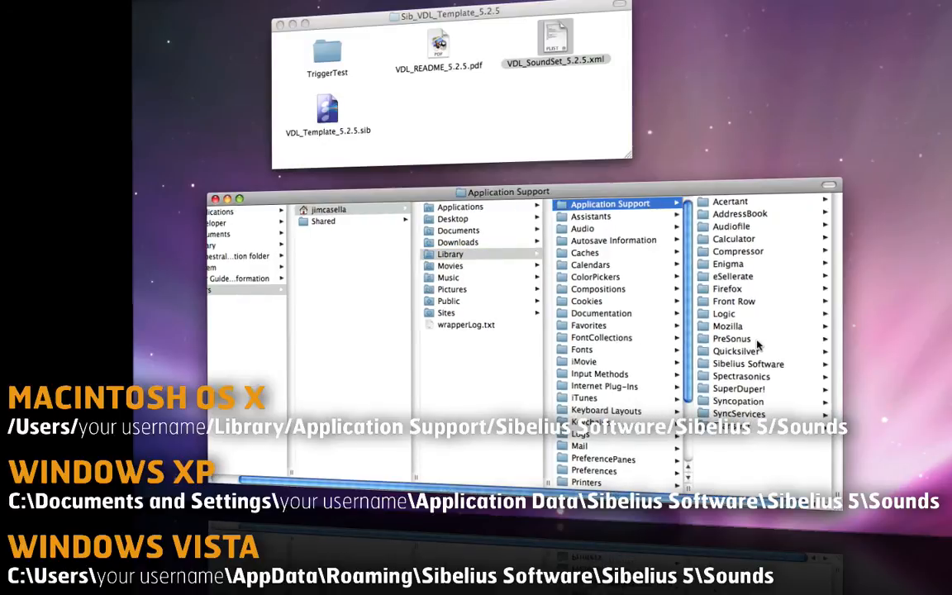
click(748, 364)
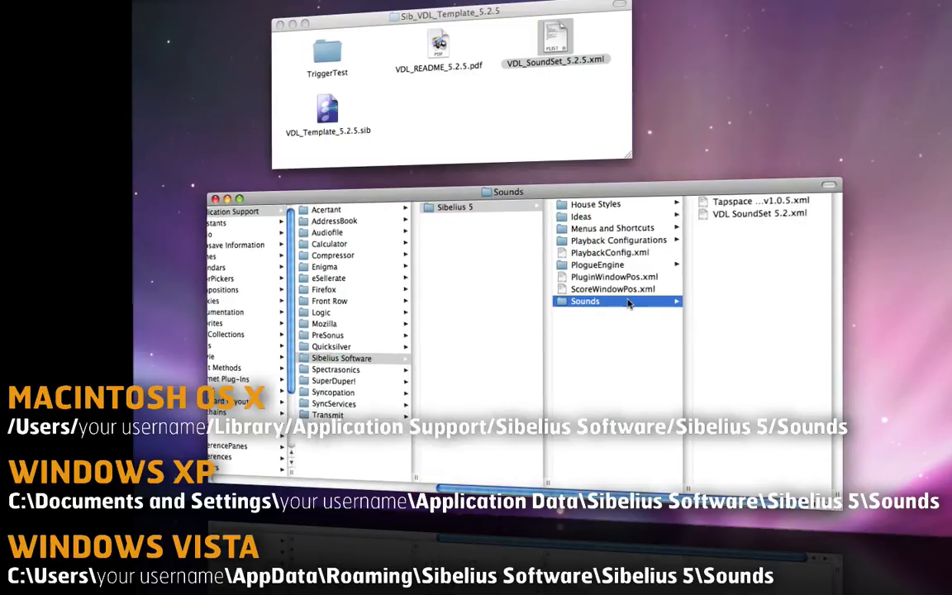
mouse_move(614, 327)
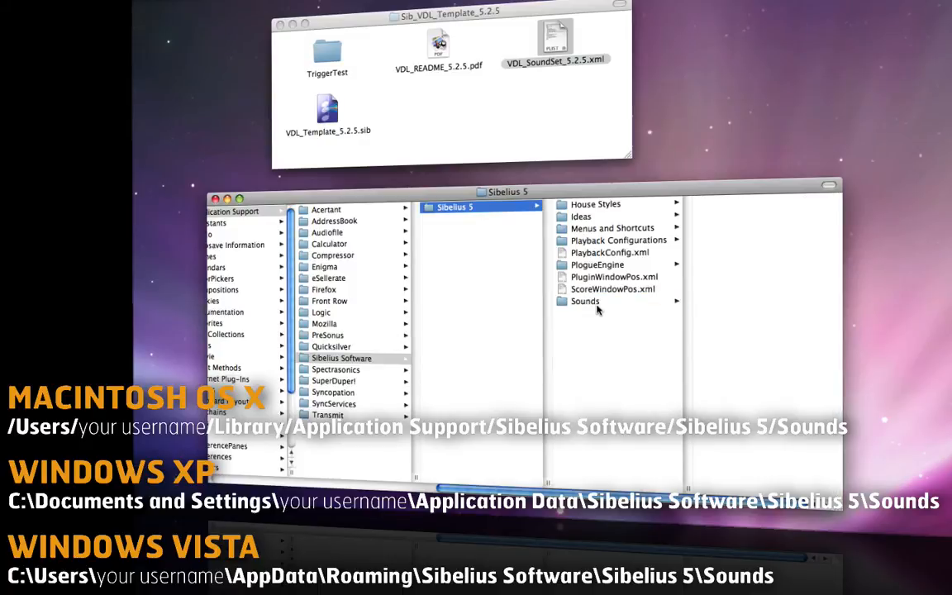
mouse_move(610, 213)
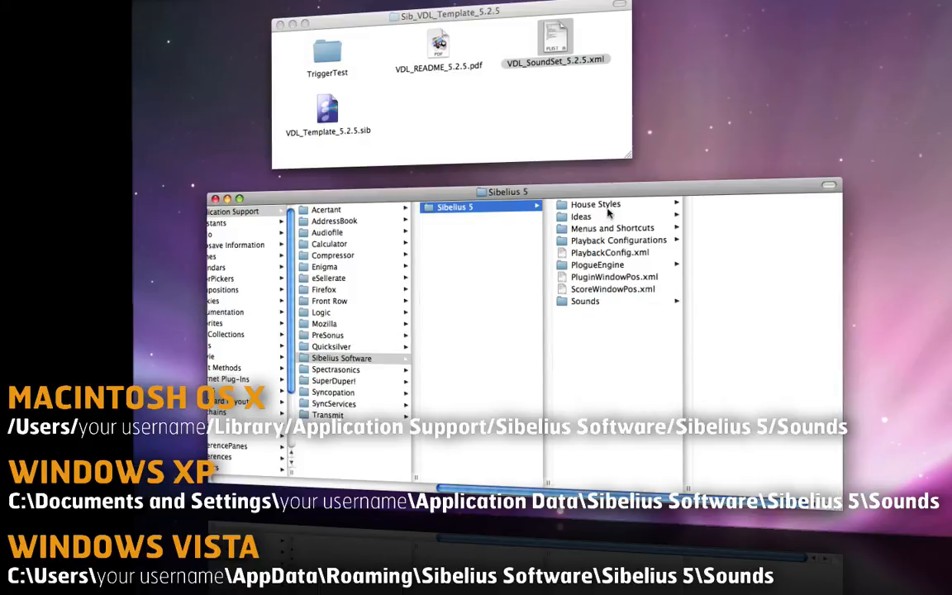
mouse_move(604, 307)
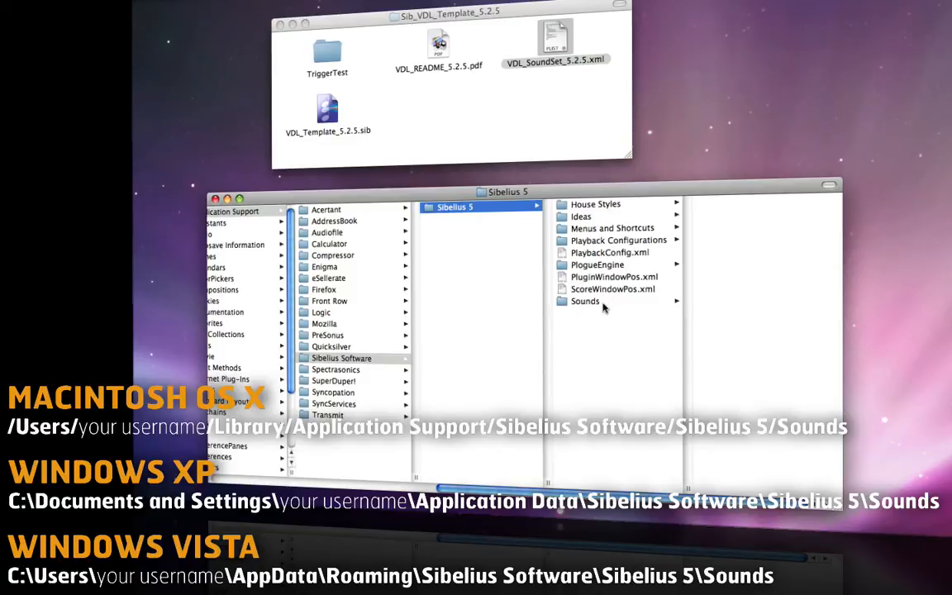
mouse_move(599, 311)
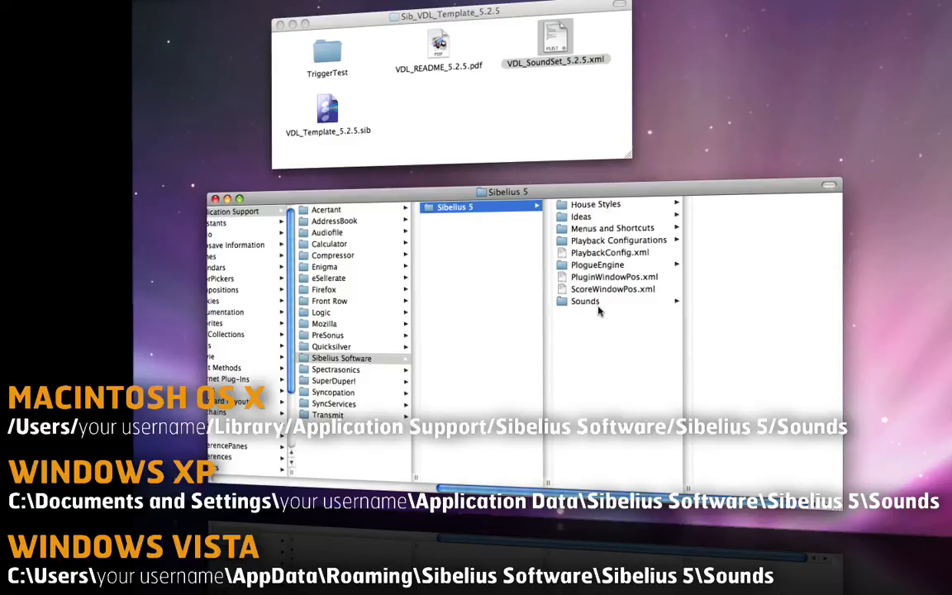
click(586, 301)
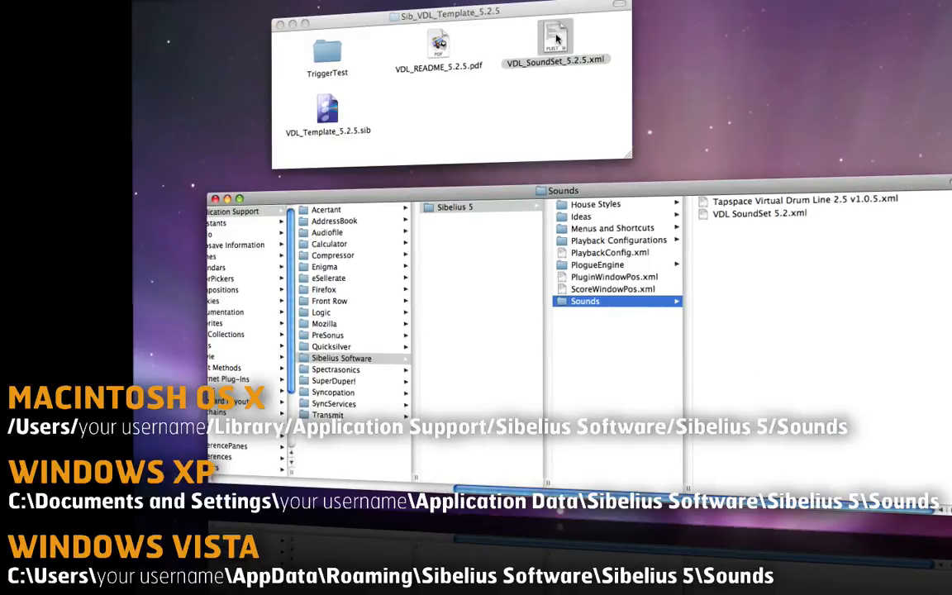
- Copy VDL_SoundSet_5.2.5.xml into Sounds and review the older Tapspace and VDL SoundSet 5.2 files
drag(555, 41, 727, 235)
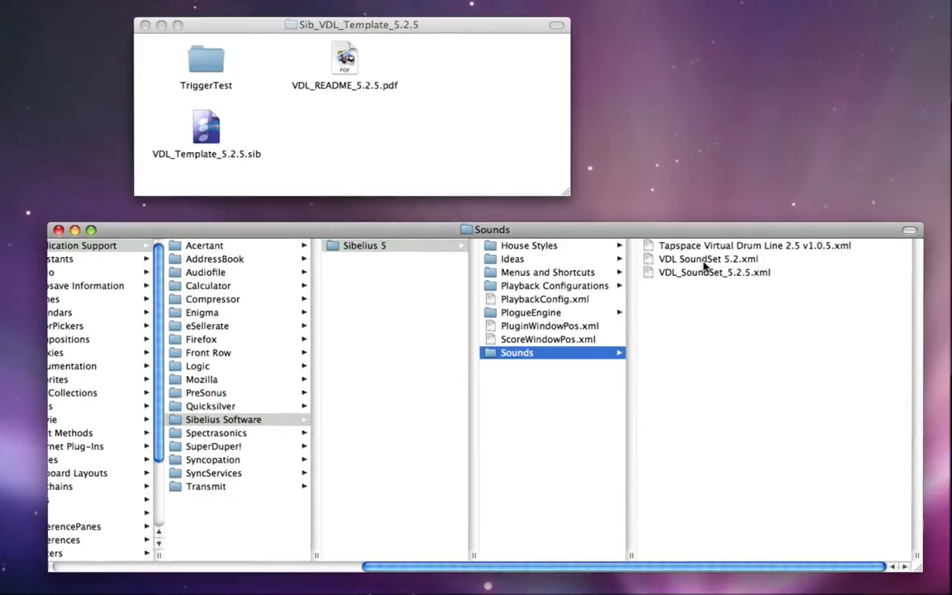
click(707, 258)
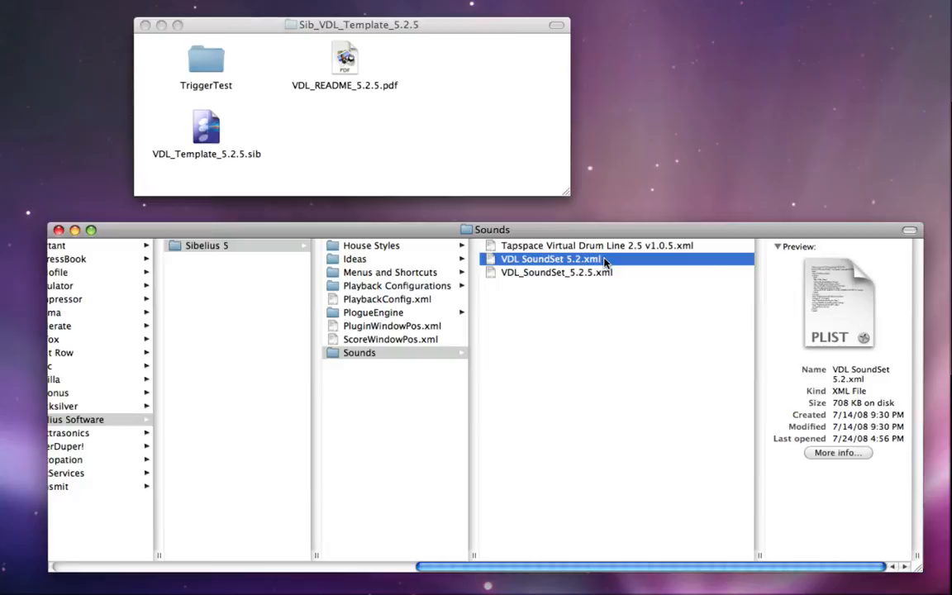
click(595, 245)
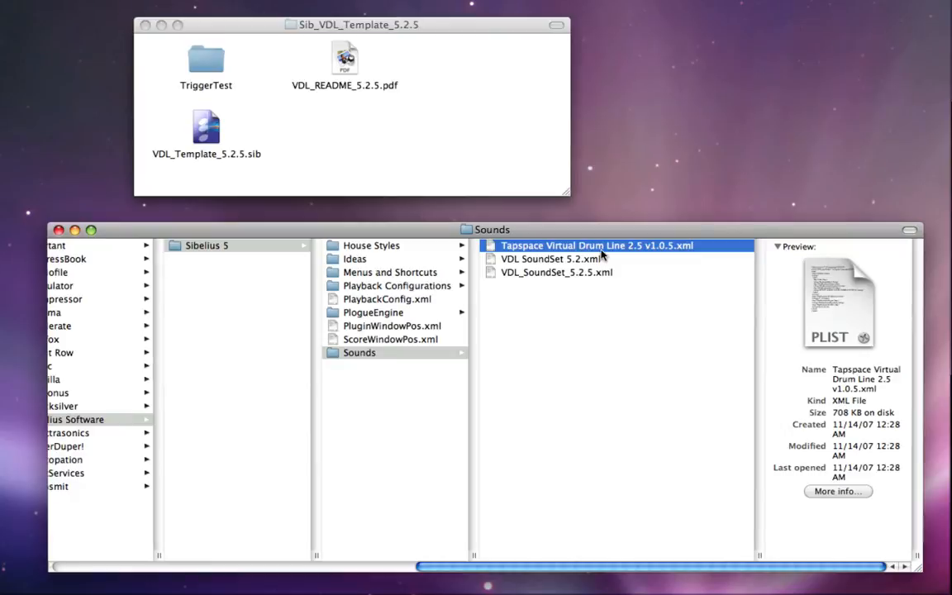
mouse_move(622, 254)
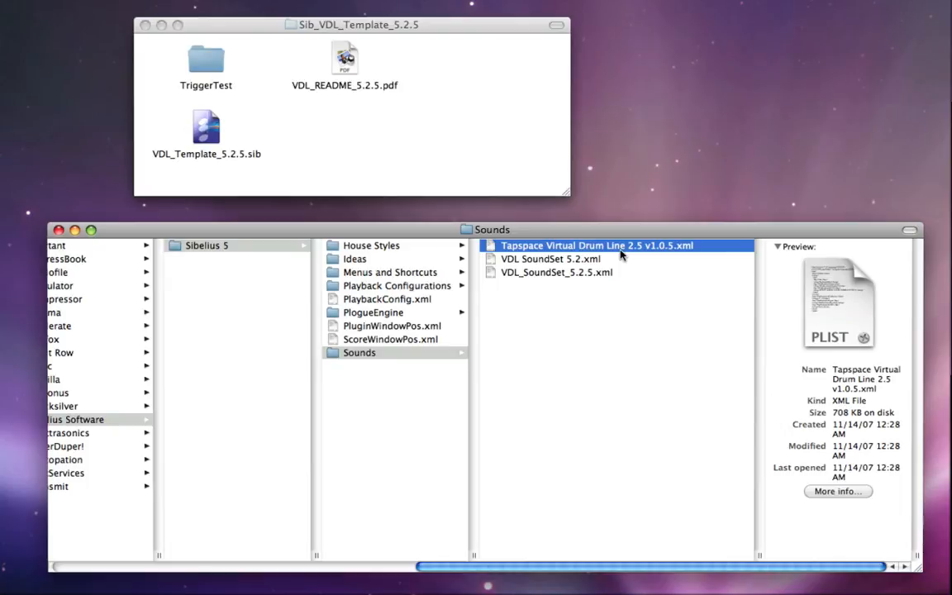
mouse_move(625, 268)
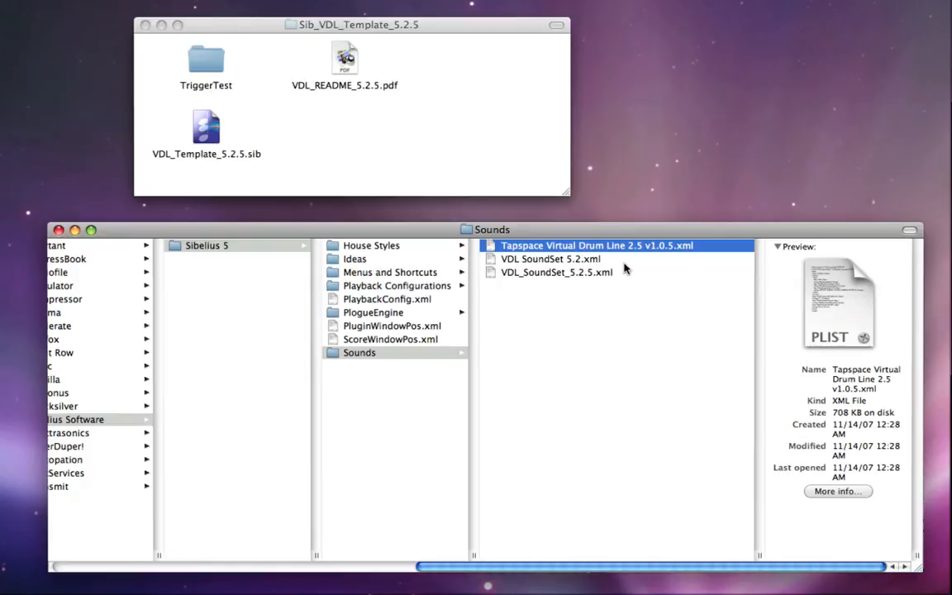
mouse_move(614, 285)
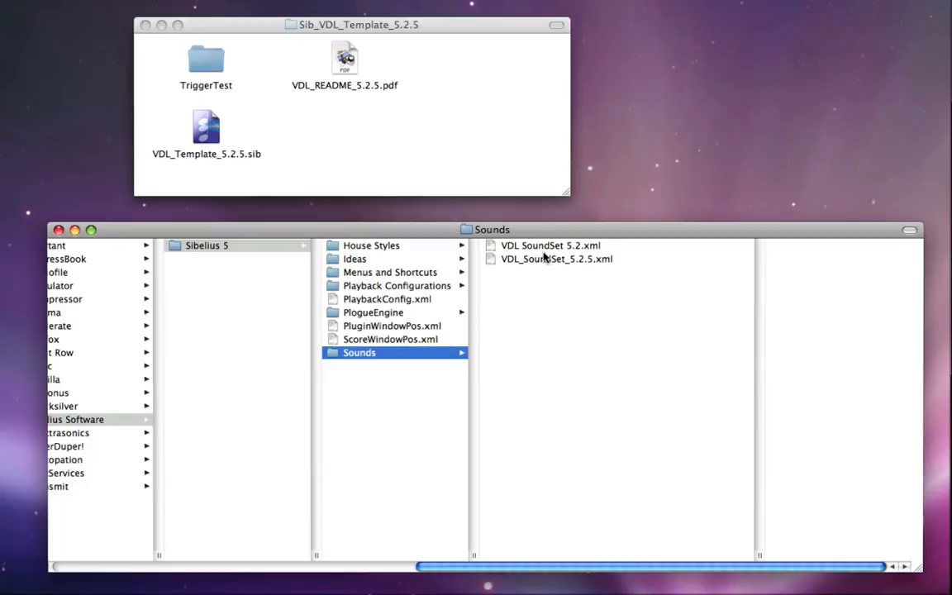
- With the Tapspace file trashed, compare the info of VDL SoundSet 5.2.xml and VDL_SoundSet_5.2.5.xml
click(549, 244)
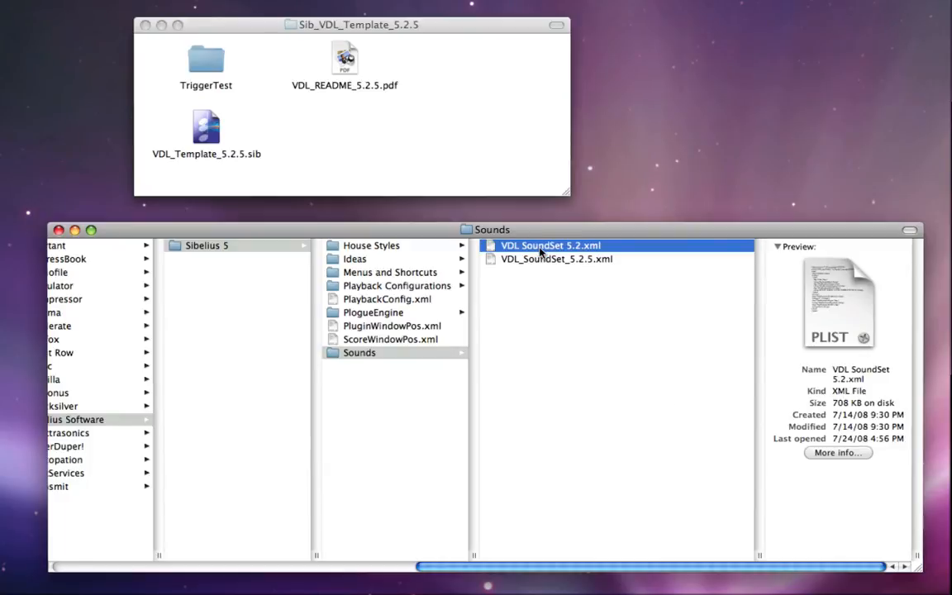
mouse_move(571, 256)
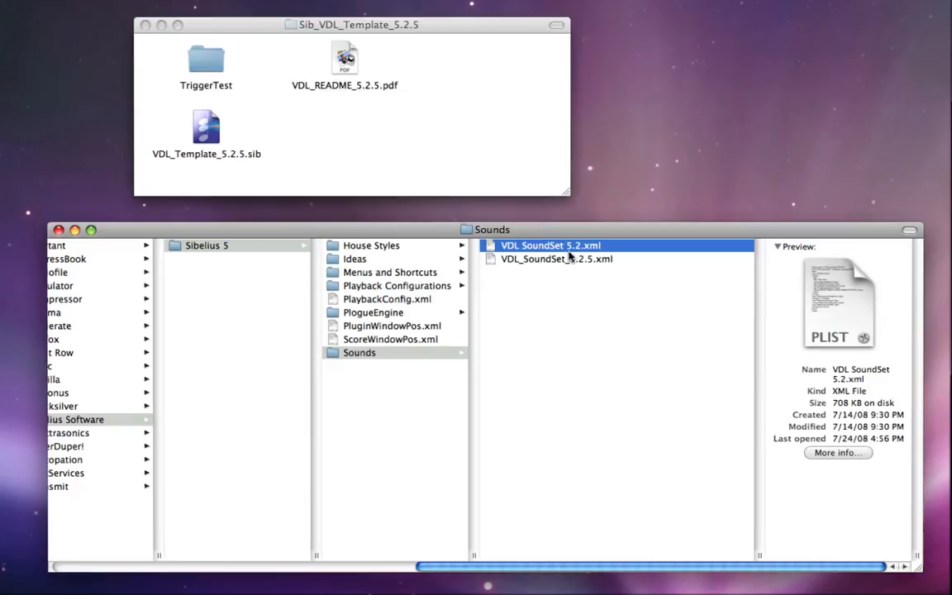
mouse_move(585, 258)
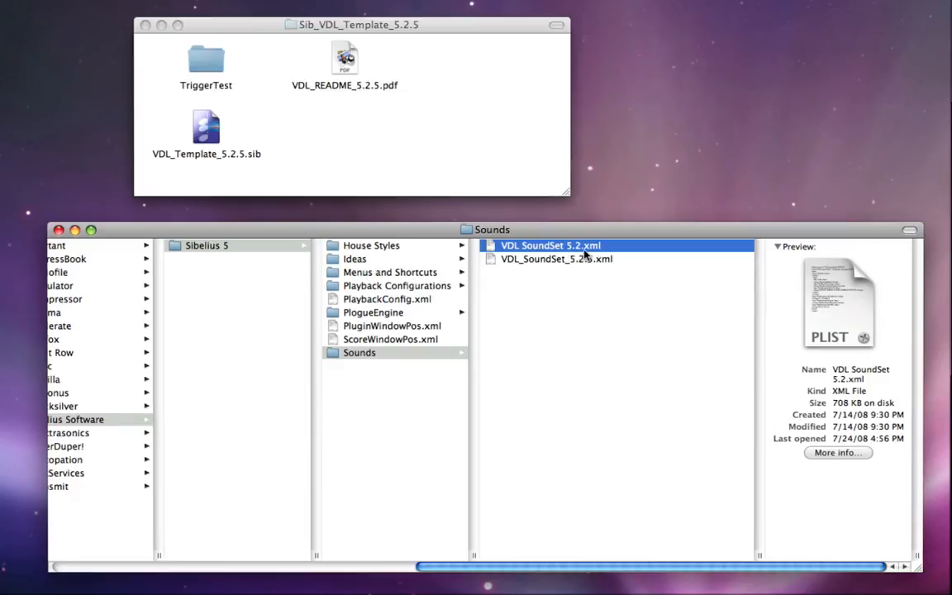
mouse_move(585, 258)
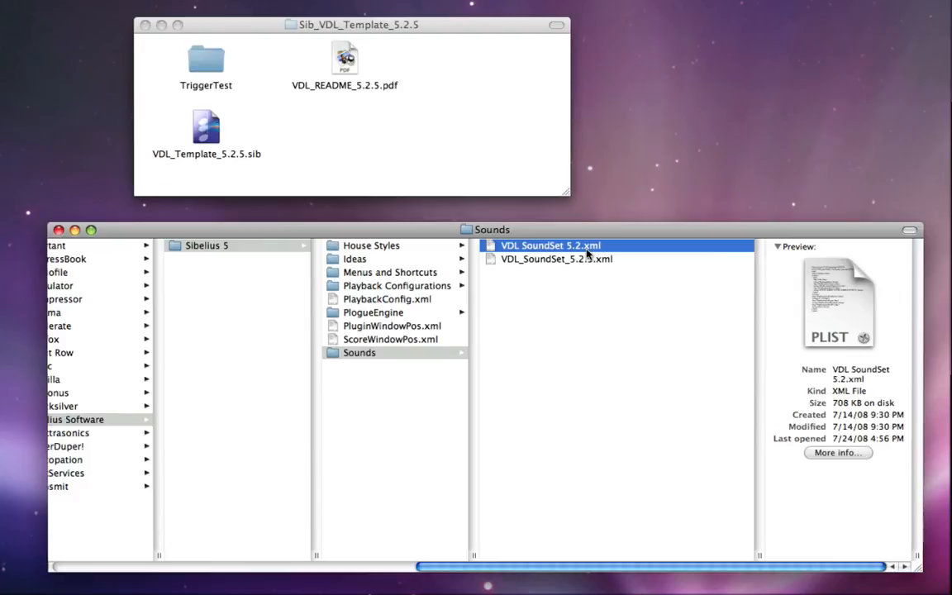
click(555, 258)
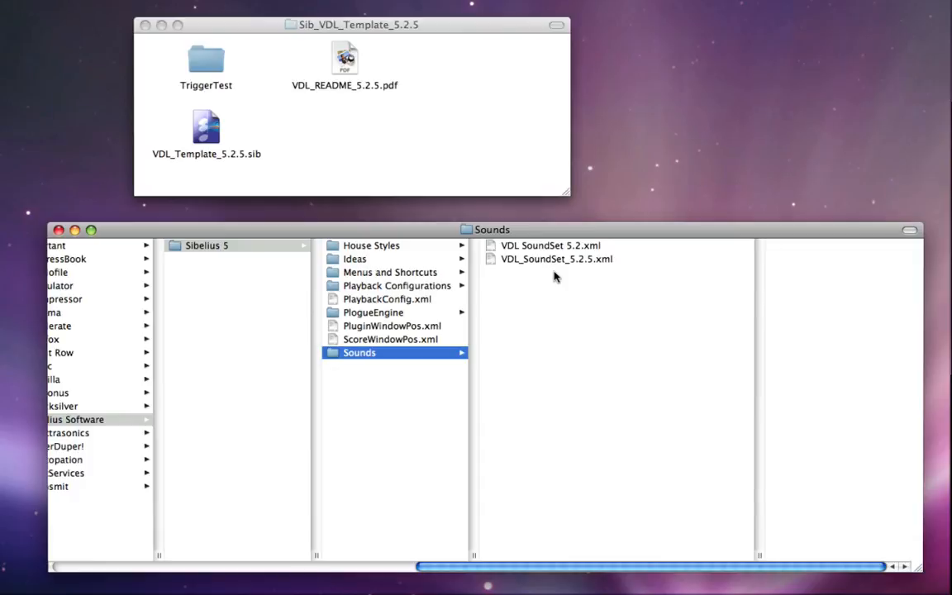
mouse_move(493, 251)
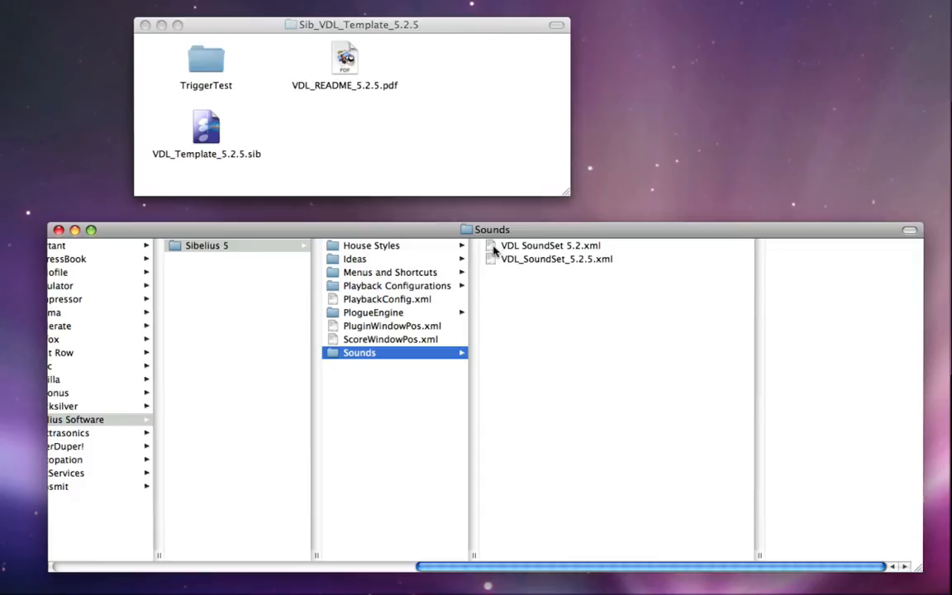
click(549, 245)
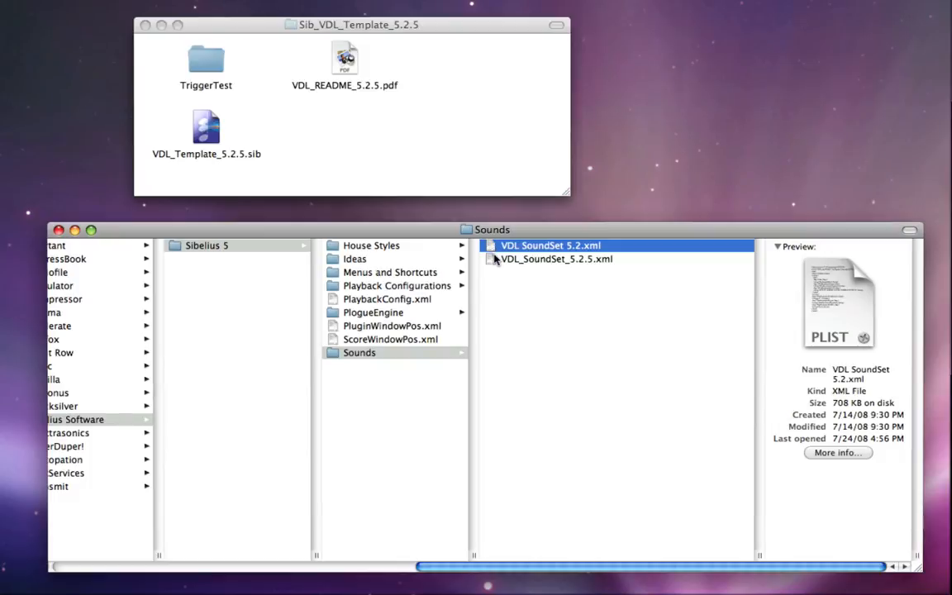
click(555, 258)
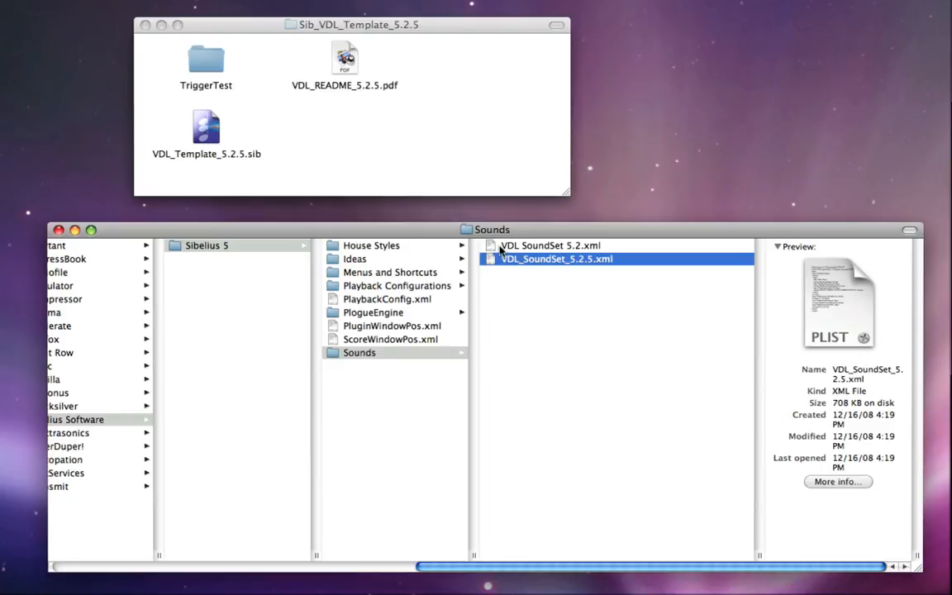
click(551, 245)
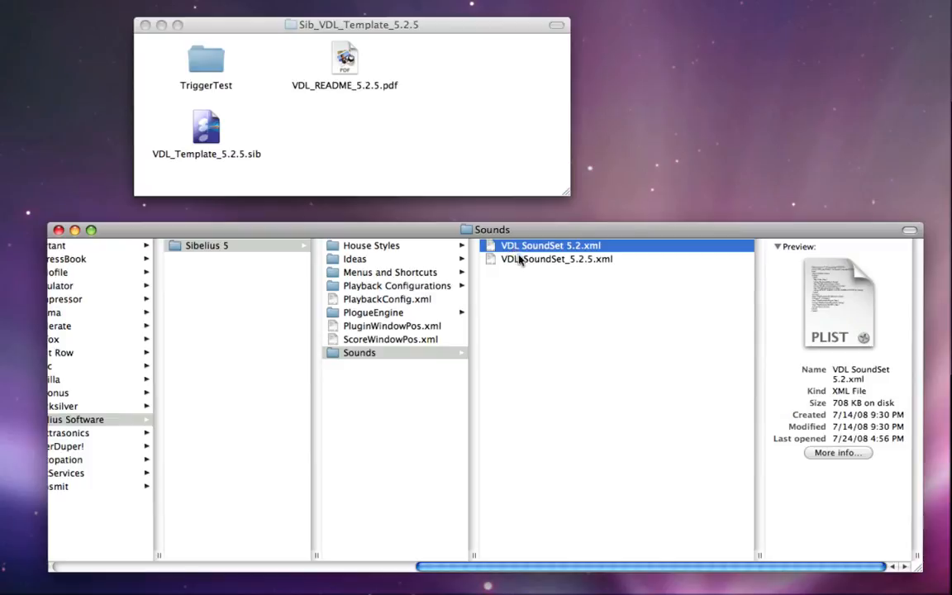
click(555, 258)
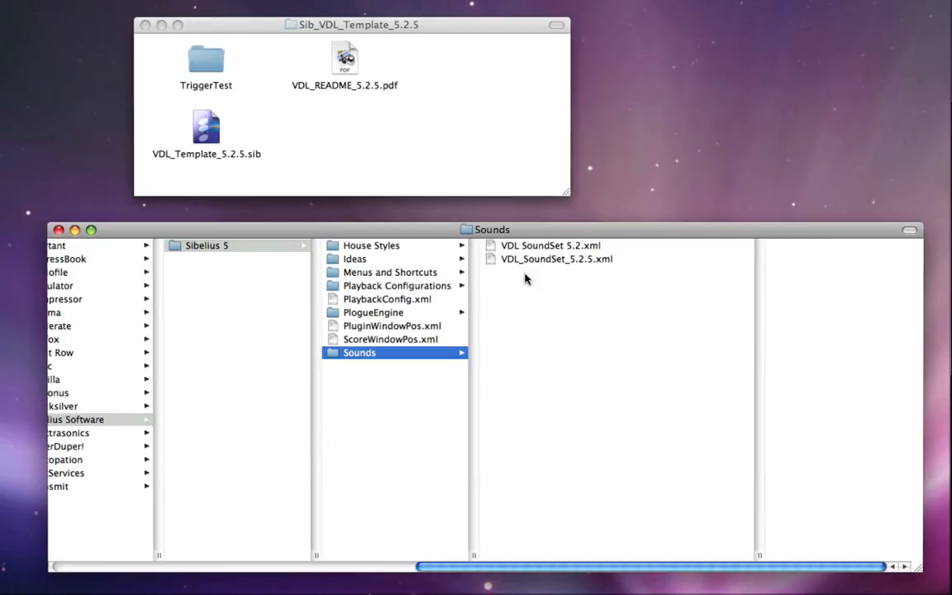
mouse_move(536, 258)
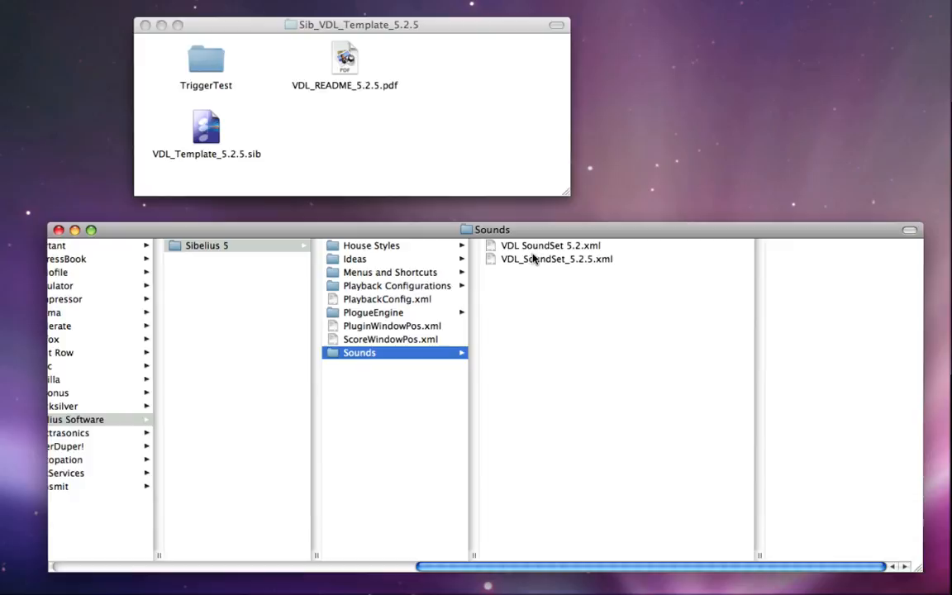